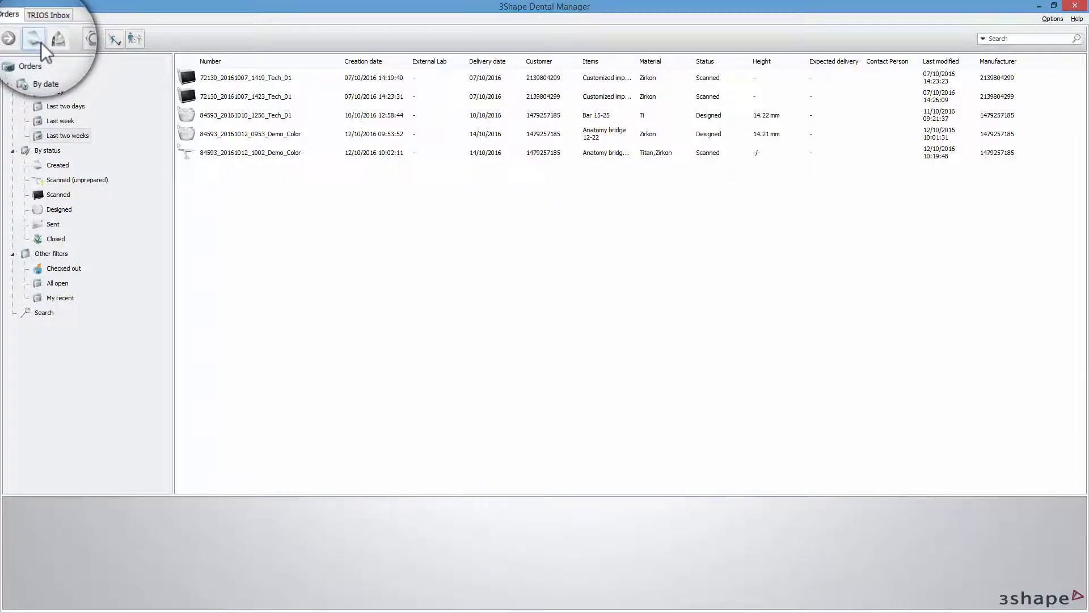
Create an order with wax-up abutments on lower teeth 37–46, joined by a wax-up bridge, and send it to scanning
click(33, 38)
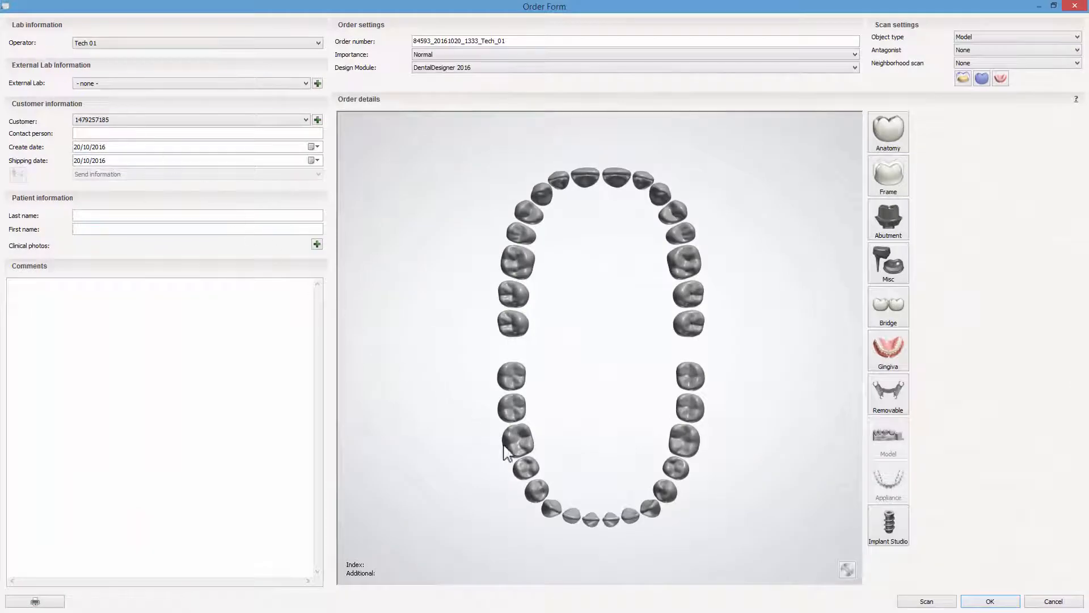
click(550, 509)
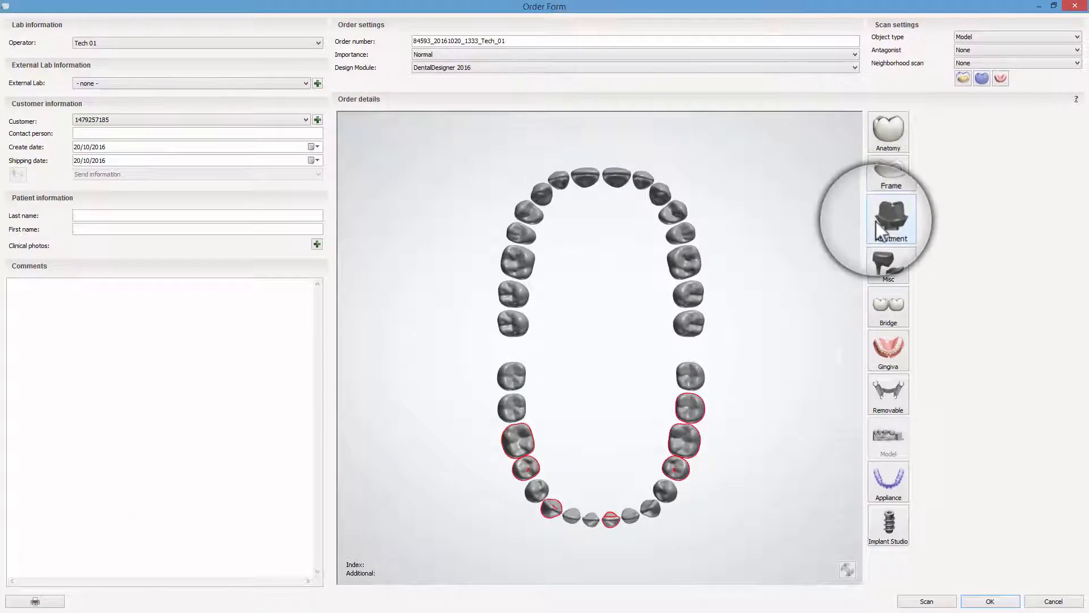
click(888, 219)
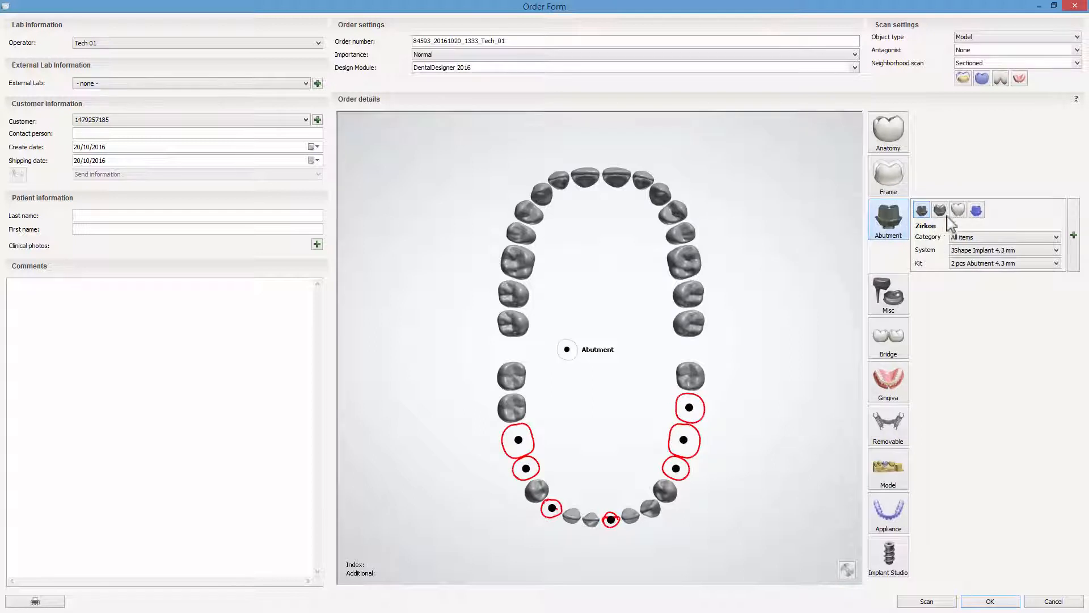
click(976, 209)
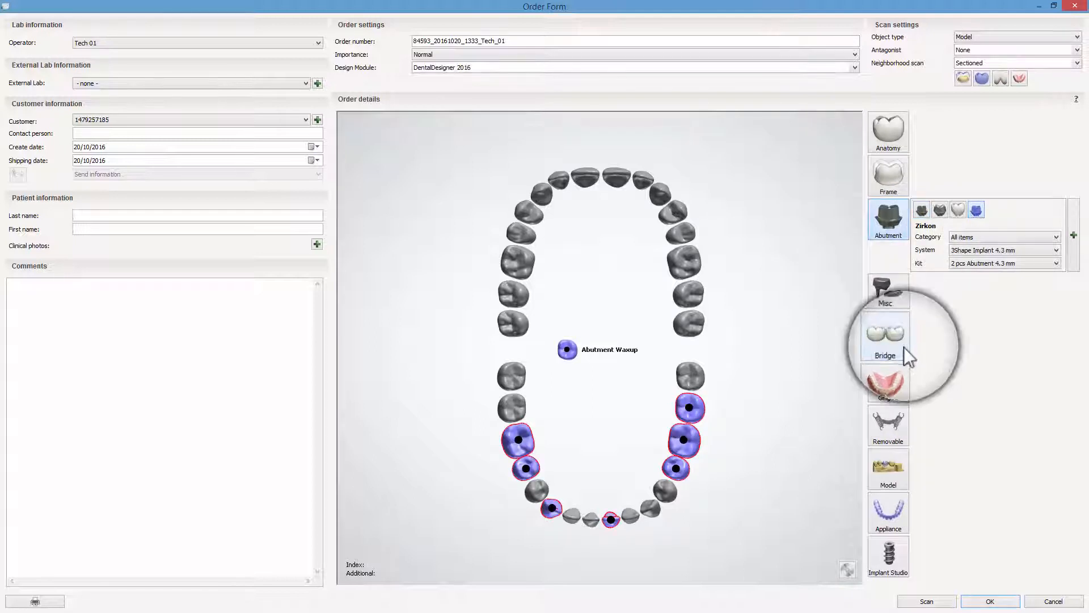
click(888, 338)
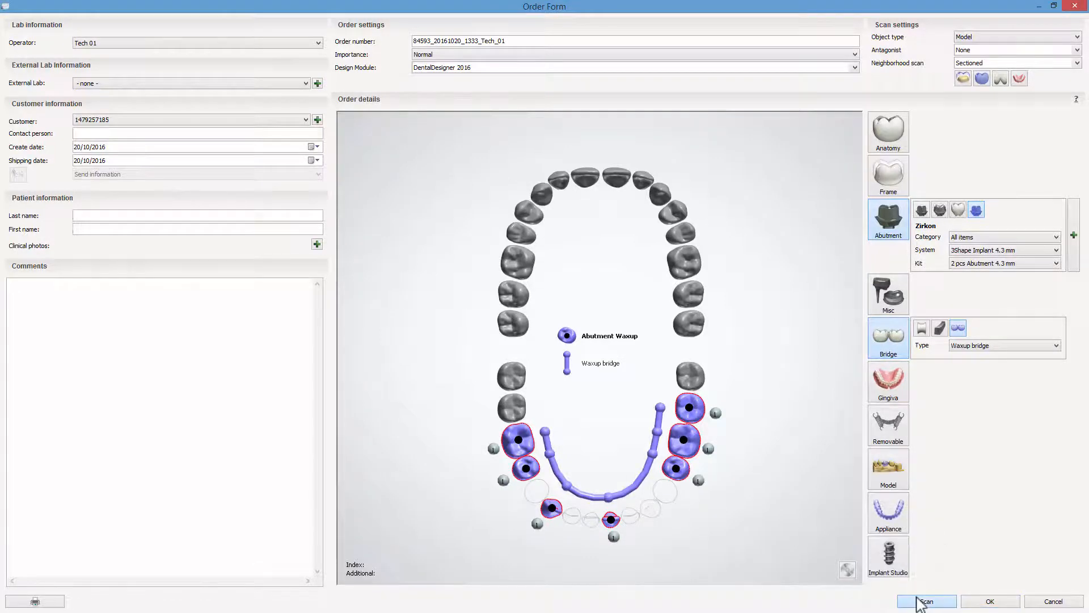
click(925, 601)
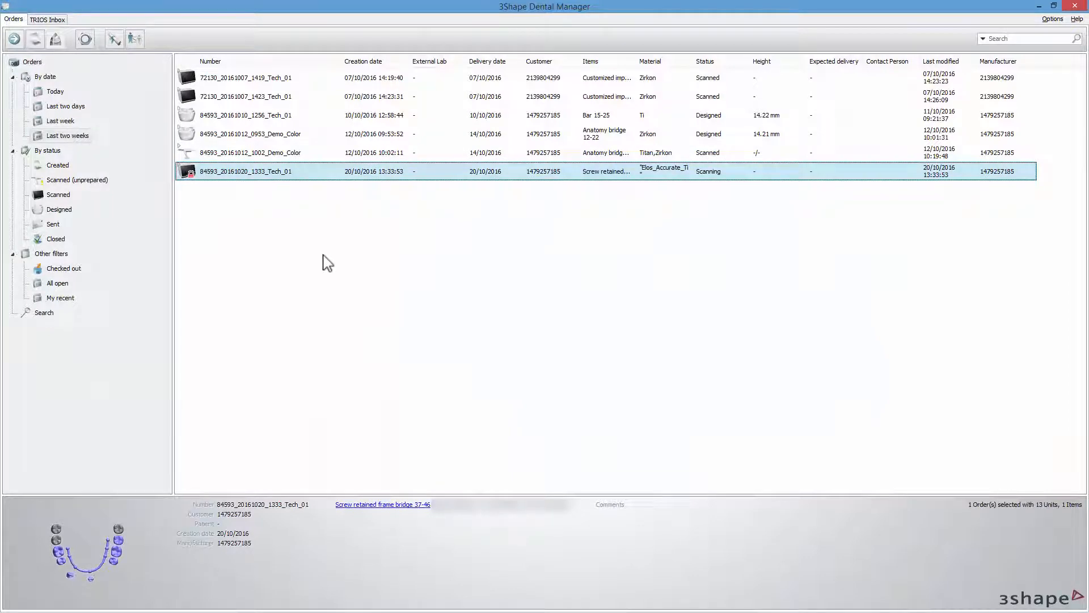
Open the new order in ScanIt Dental at the lower-jaw-with-wax-ups scan step
double_click(244, 171)
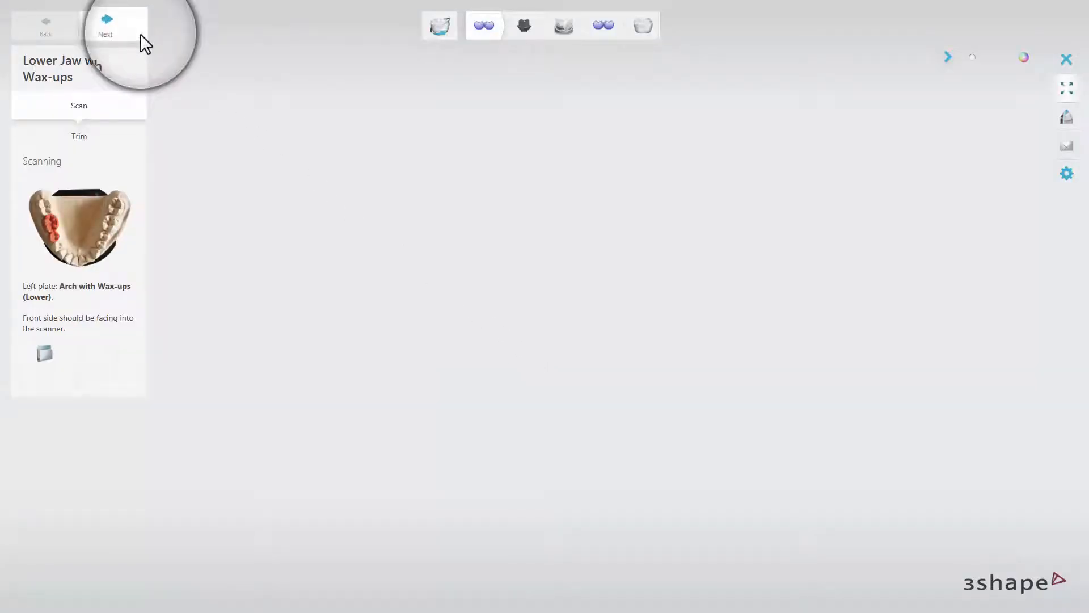
Scan the lower jaw with wax-ups, confirm the area of interest, and rescan that area
click(112, 26)
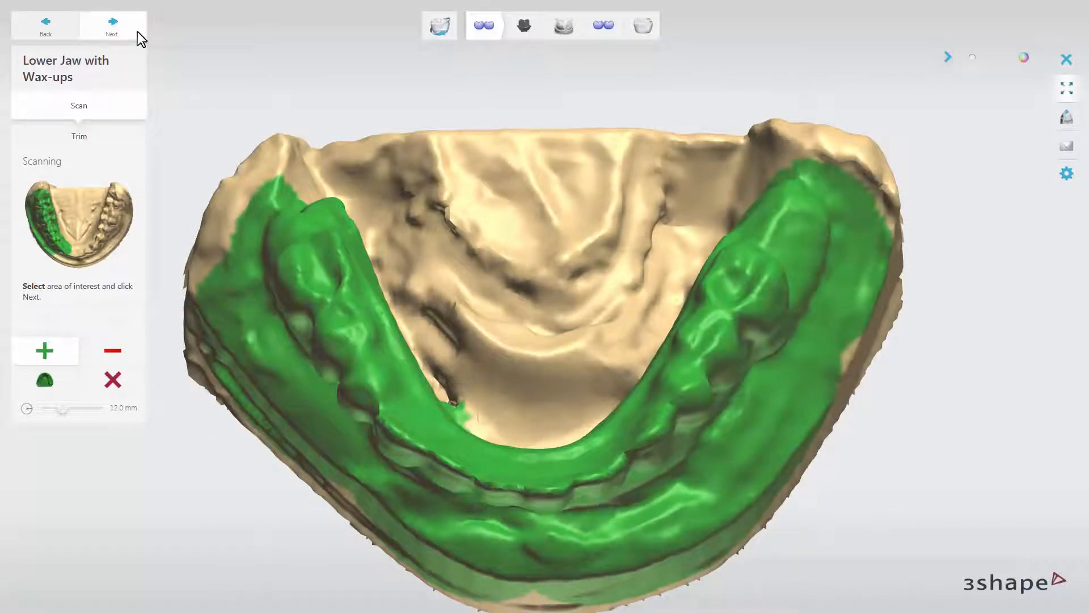
click(112, 26)
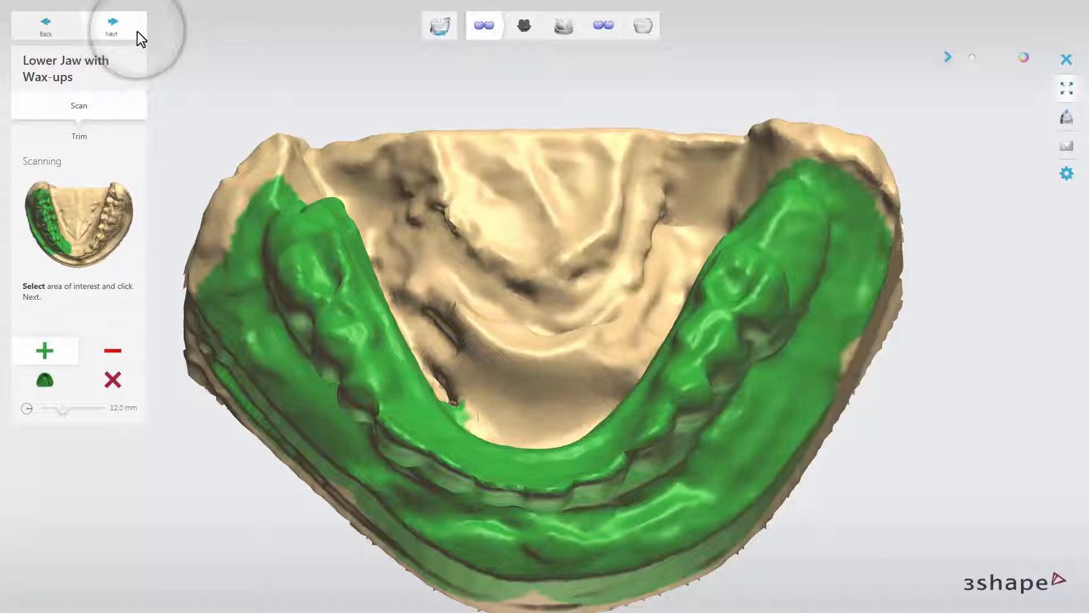
click(111, 26)
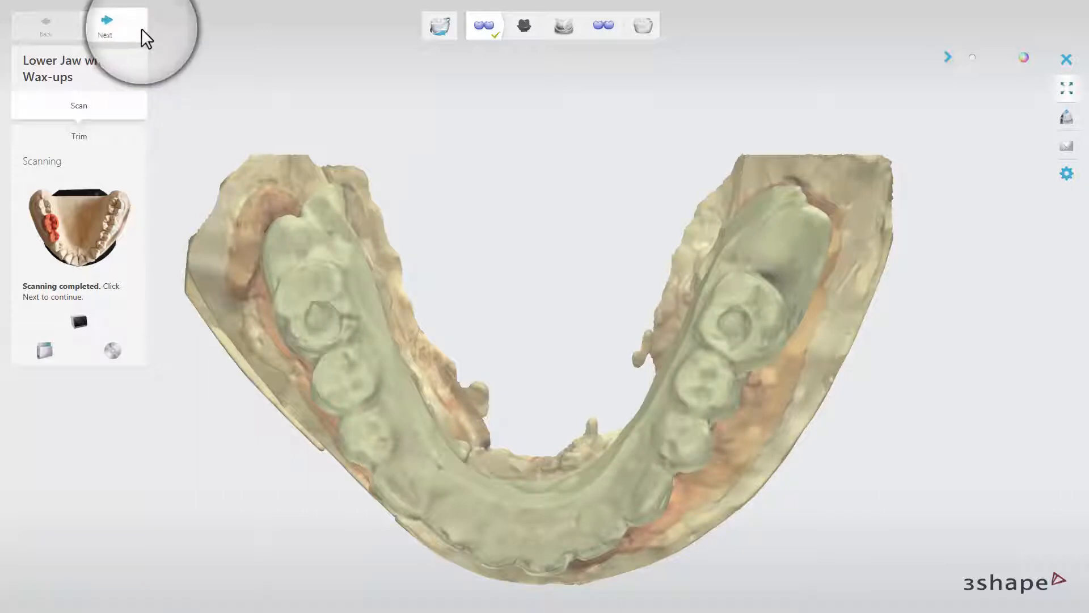
Advance to the Lower Jaw Abutment step and enable Use one abutment for all teeth
click(111, 25)
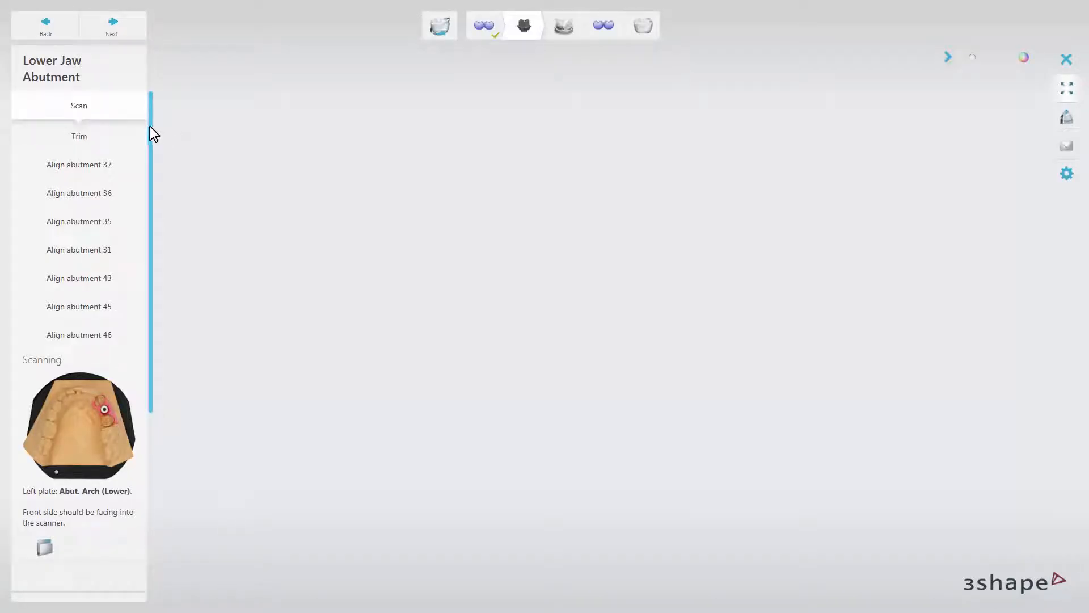
scroll(down, 3)
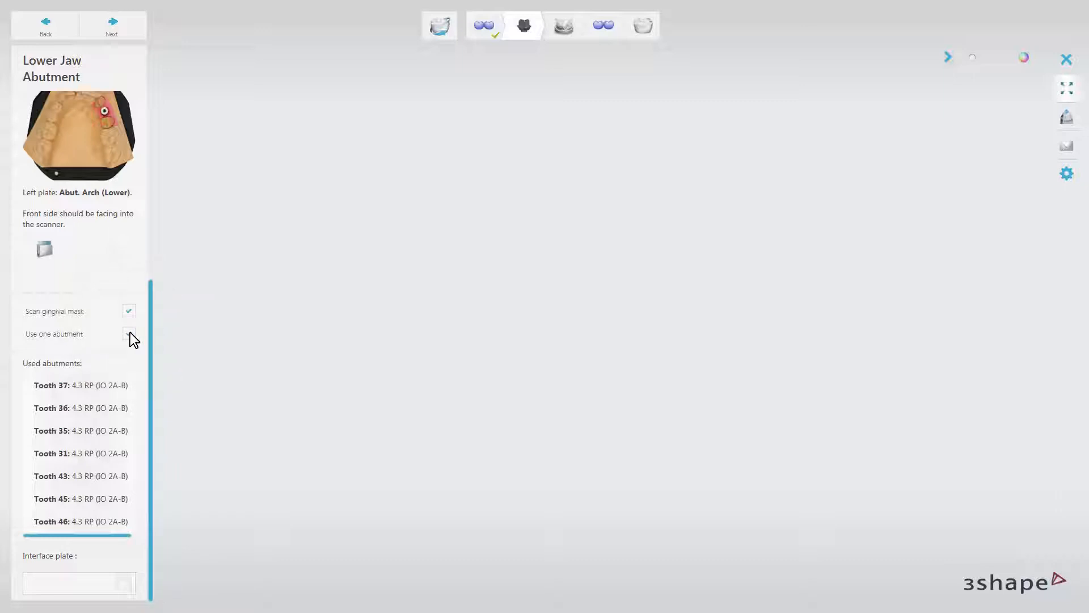
click(129, 334)
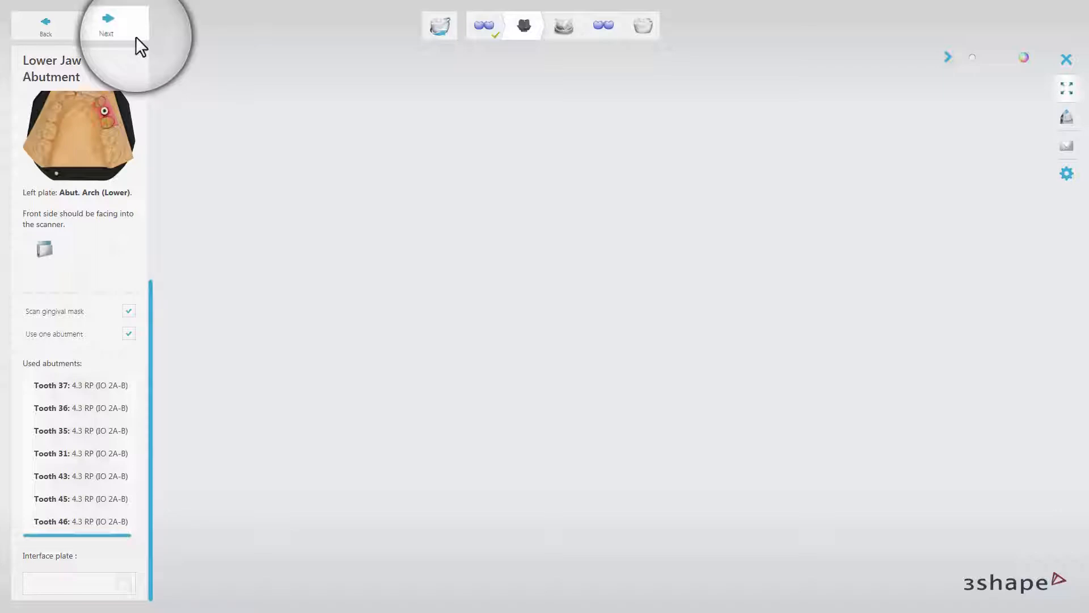
Mark scan areas for tooth 37 and the remaining teeth, then scan abutments 37 and 36
click(105, 25)
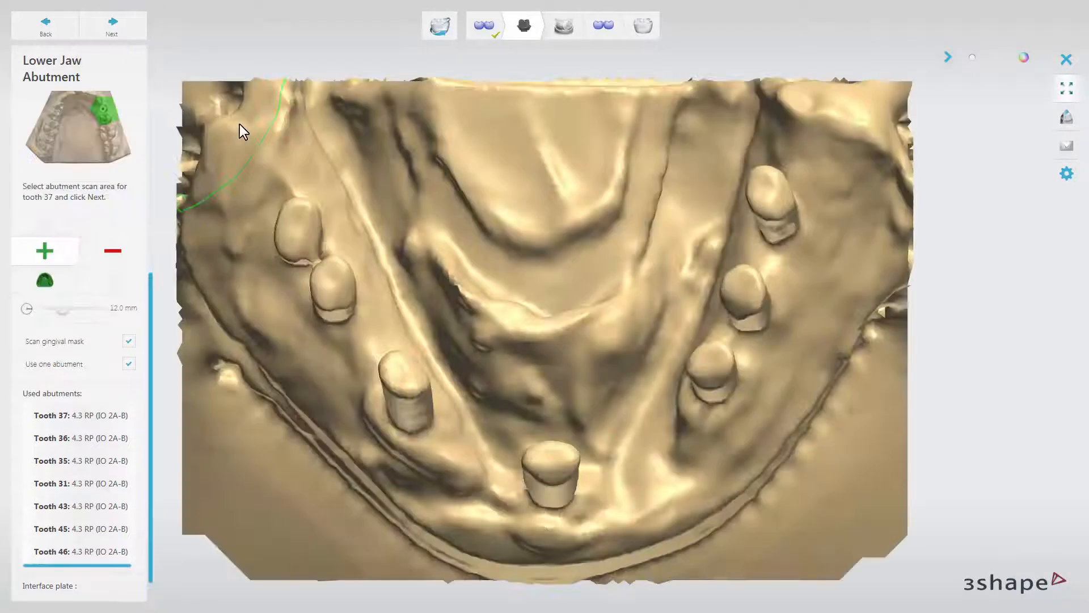
click(773, 222)
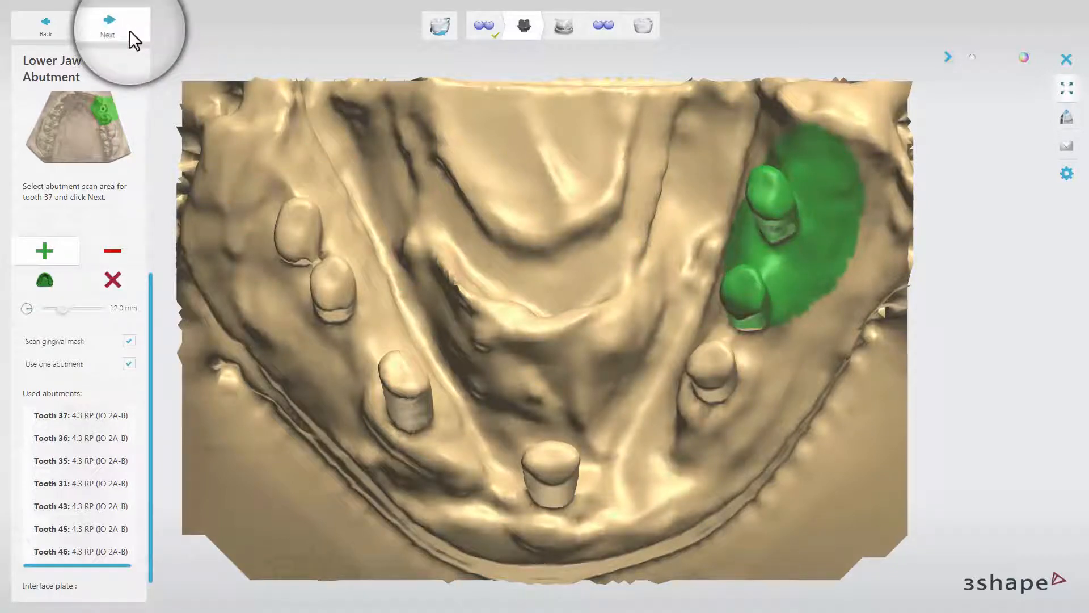
click(111, 25)
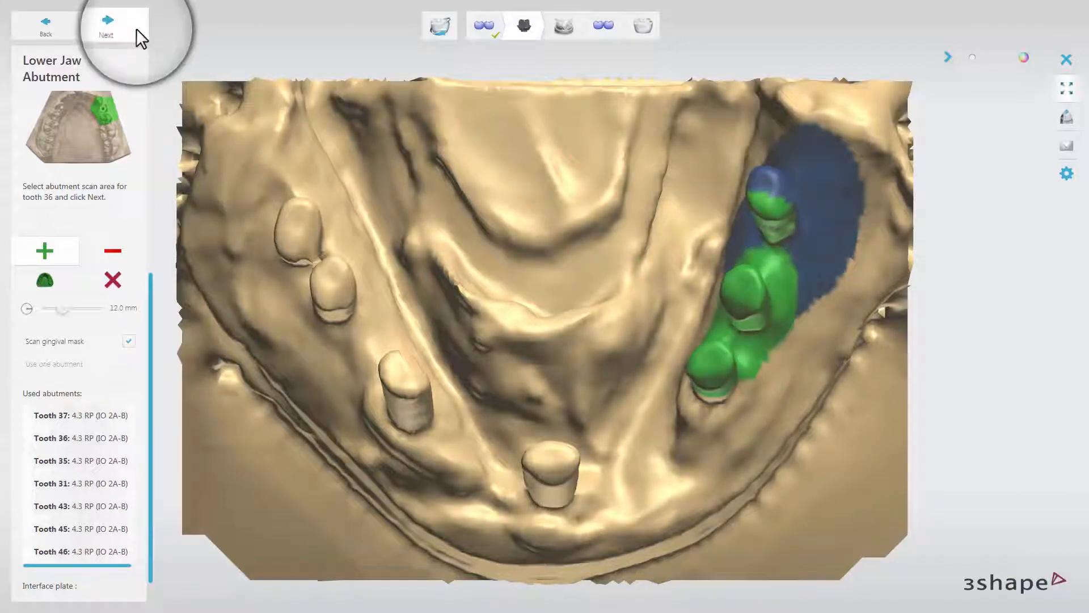
click(112, 28)
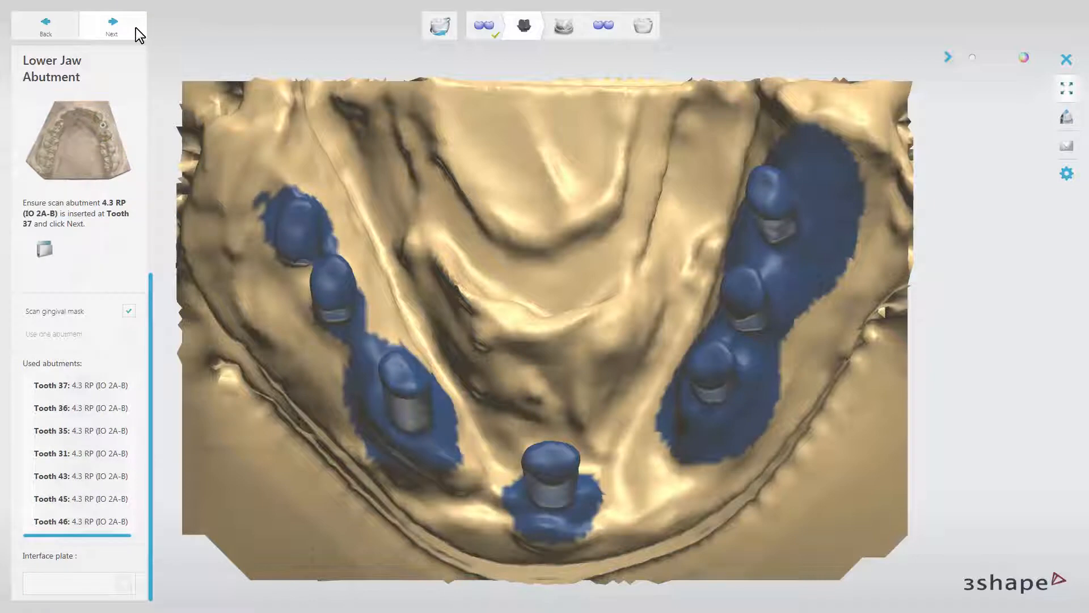
click(111, 25)
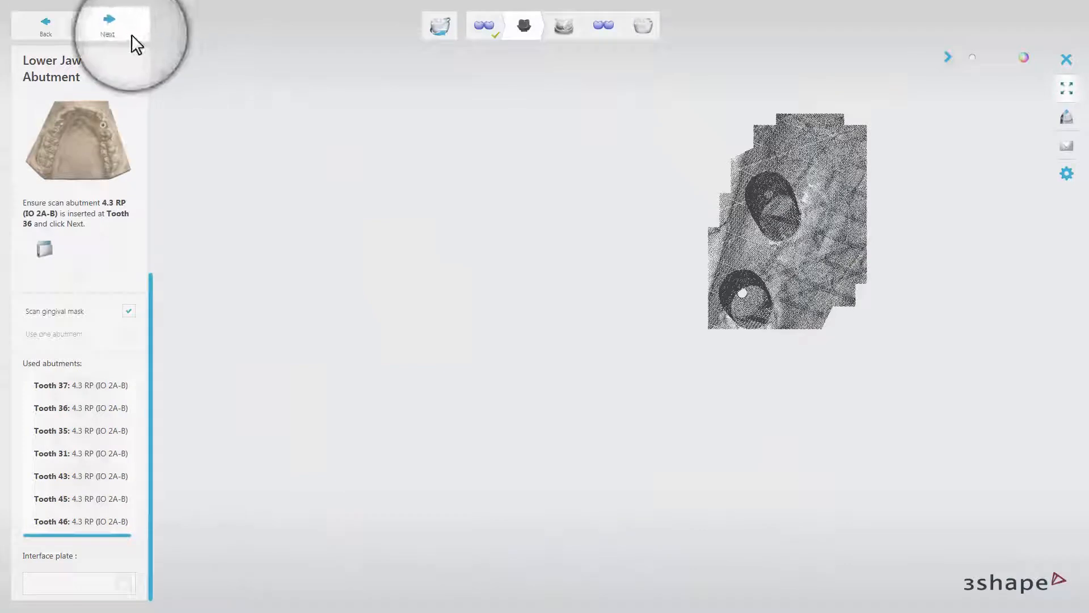
click(111, 25)
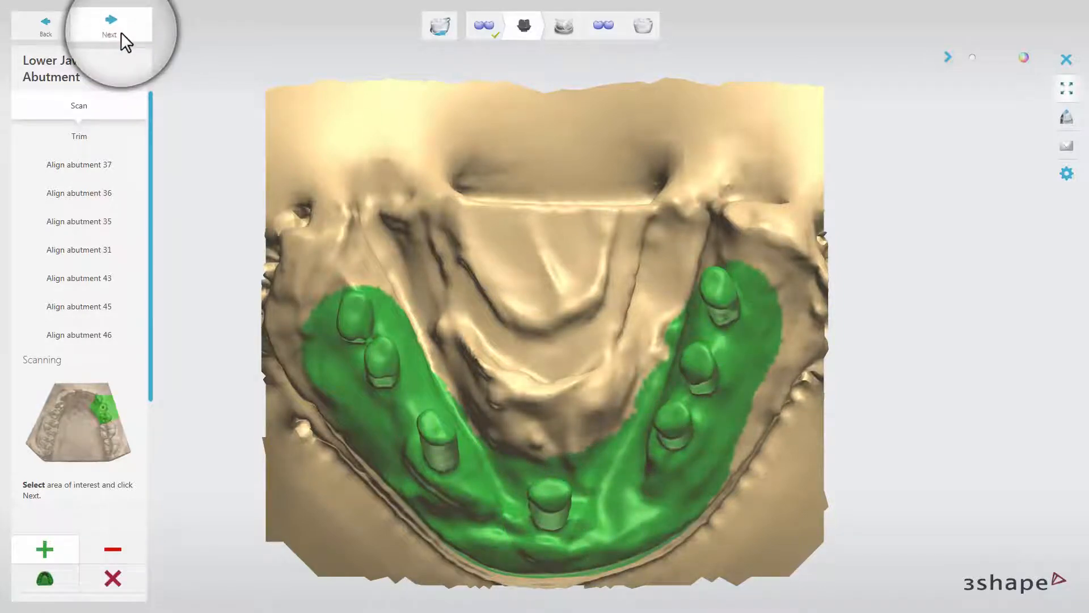
Confirm the green area of interest to complete the seven-abutment lower jaw scan
click(109, 25)
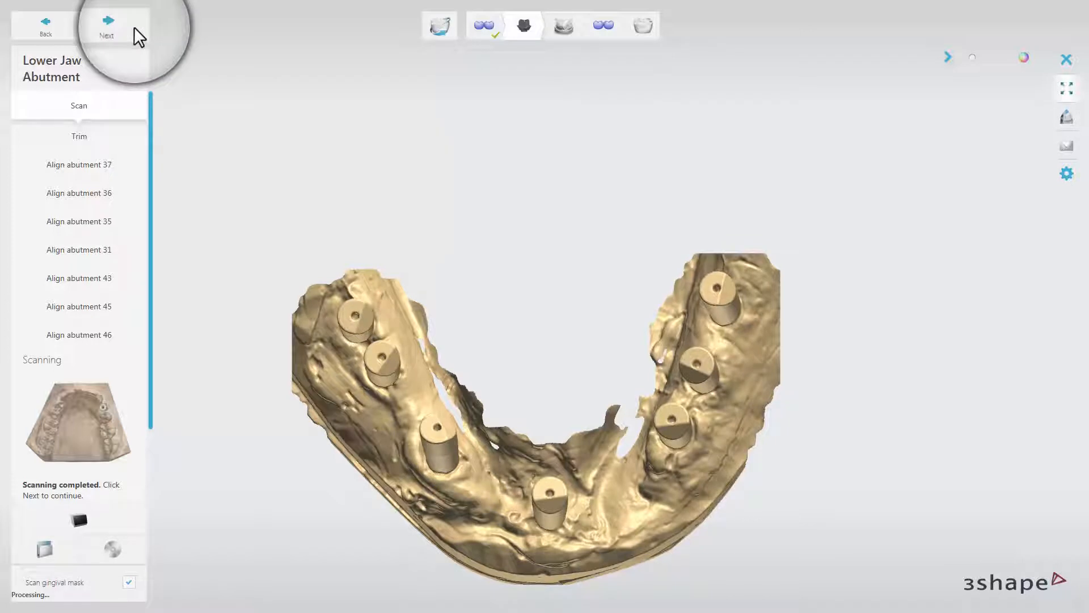
Align the scan flag for tooth 37 by placing matching points on flag and abutment scan
click(106, 26)
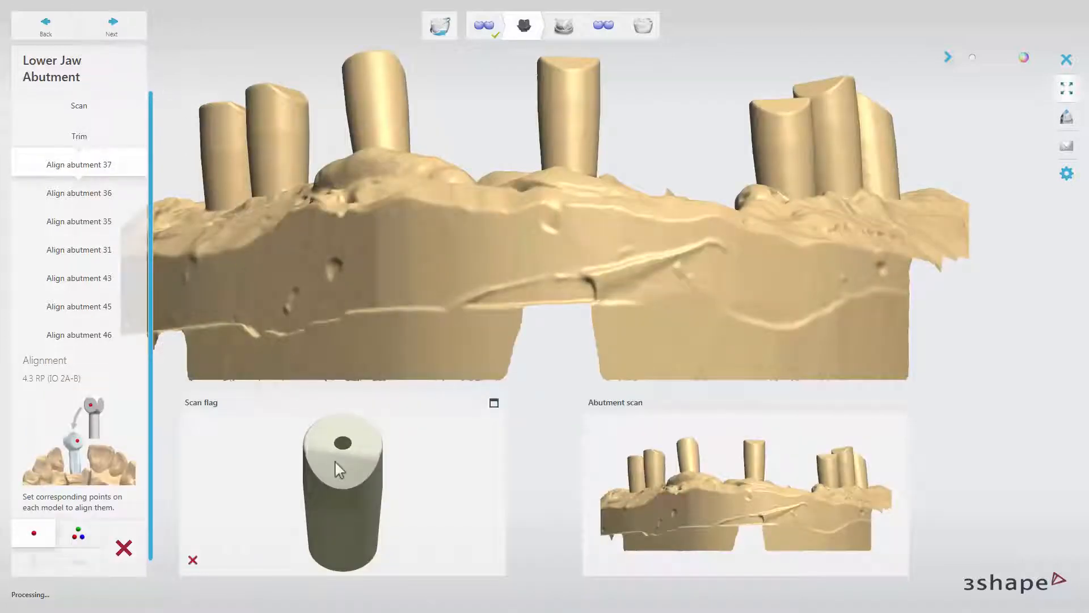
click(343, 482)
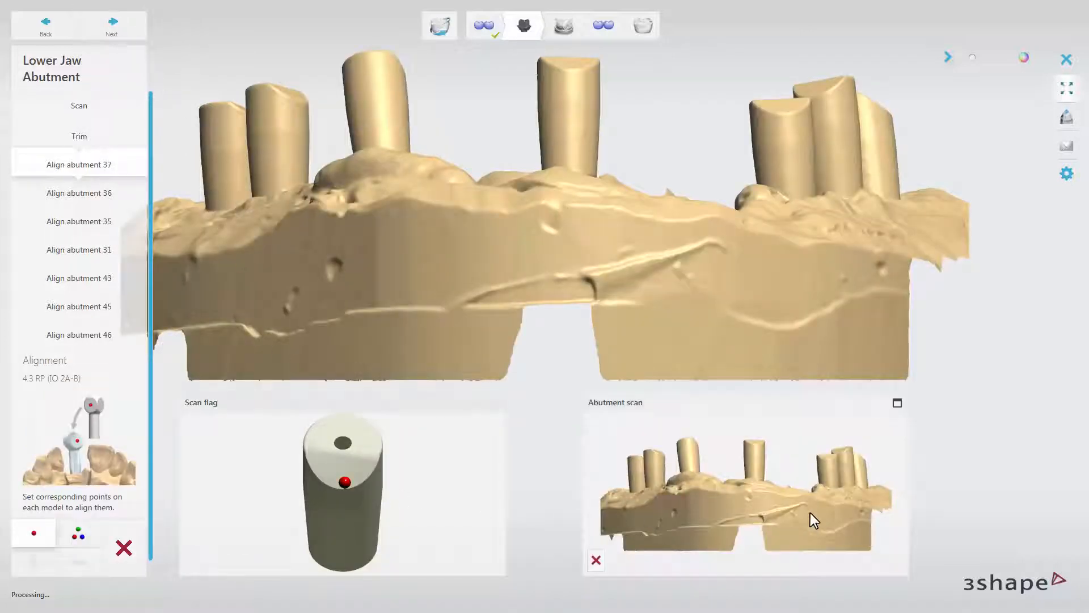
drag(814, 520, 892, 463)
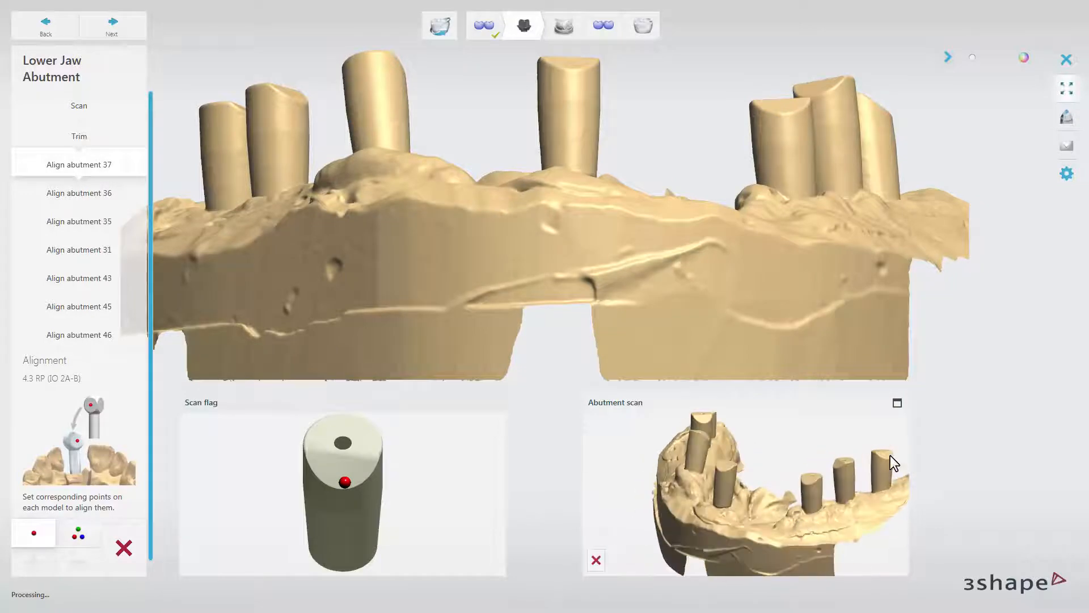
drag(894, 463, 599, 360)
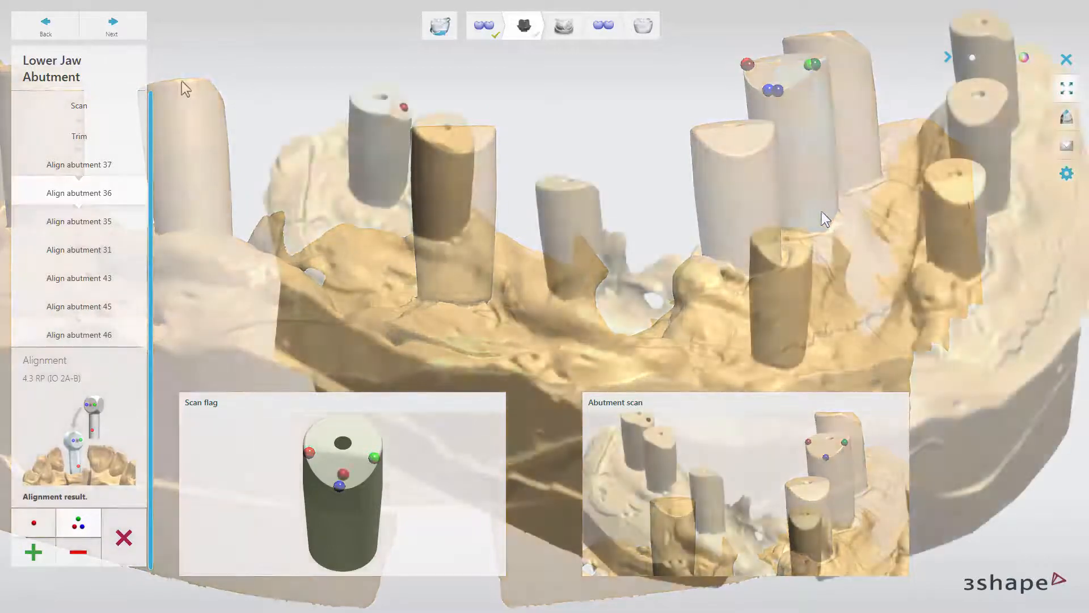
click(110, 26)
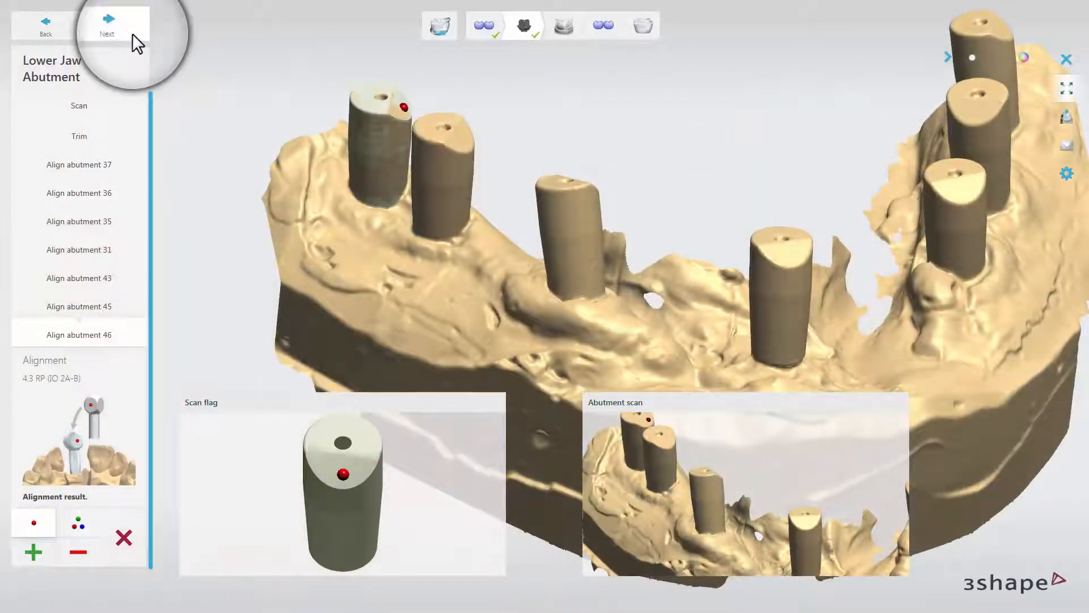